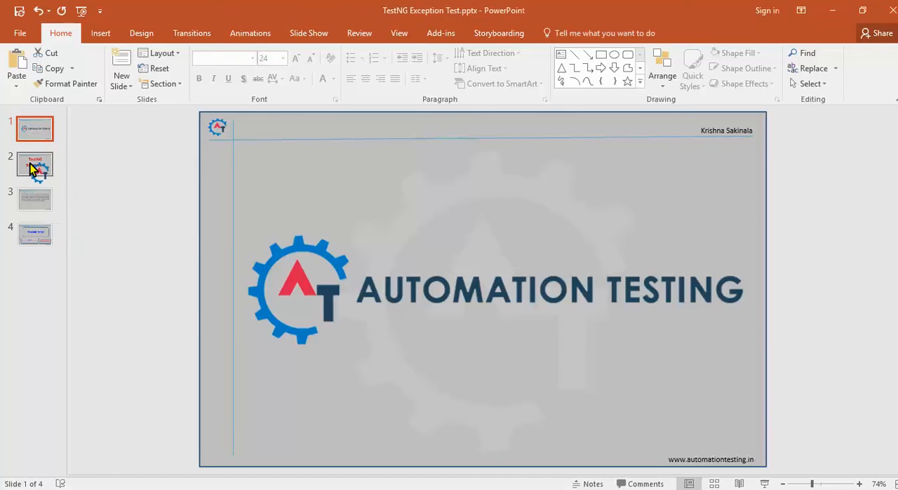
- Show the second slide, titled "TestNG Exception Test"
click(34, 164)
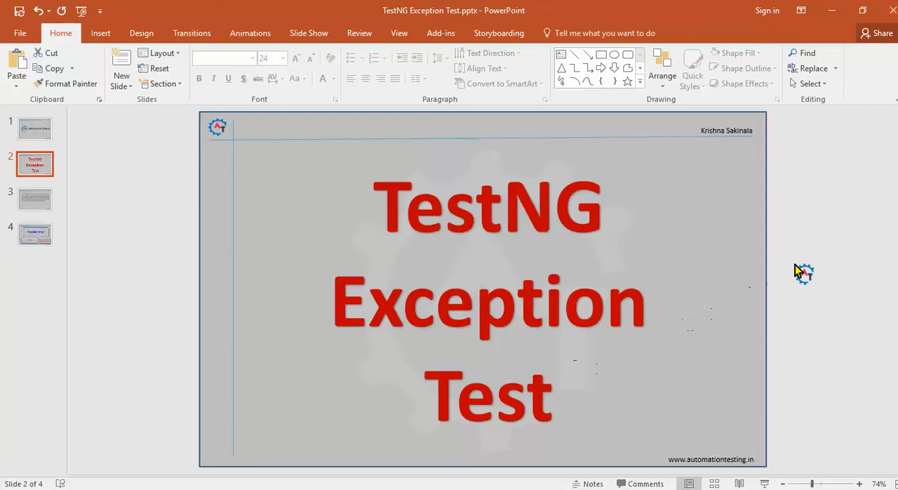
mouse_move(63, 233)
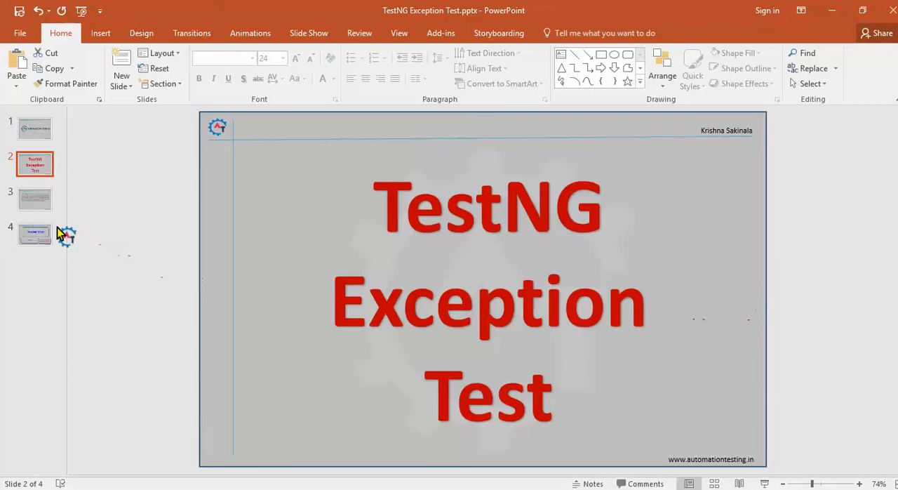
- Show slide 3 explaining how TestNG verifies expected exceptions
click(35, 199)
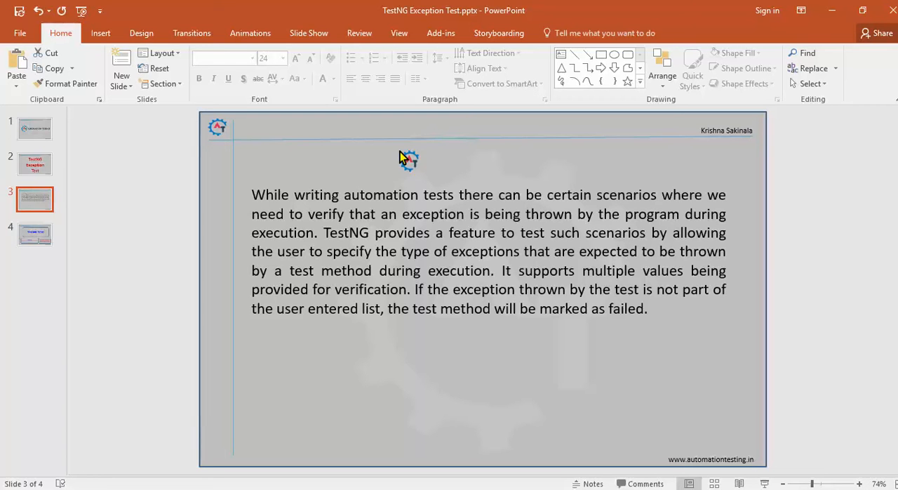
mouse_move(405, 156)
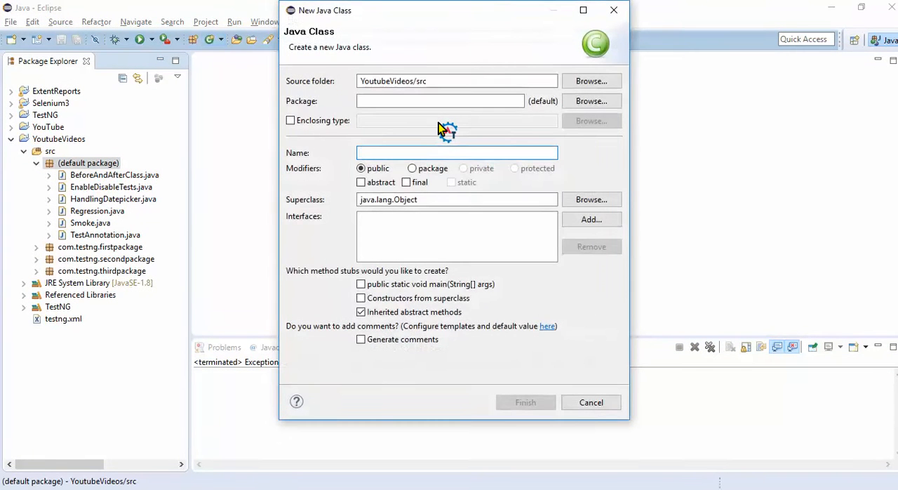
- Name the new class ExceptionTest and finish creating it in YoutubeVideos
text(ExceptionTest)
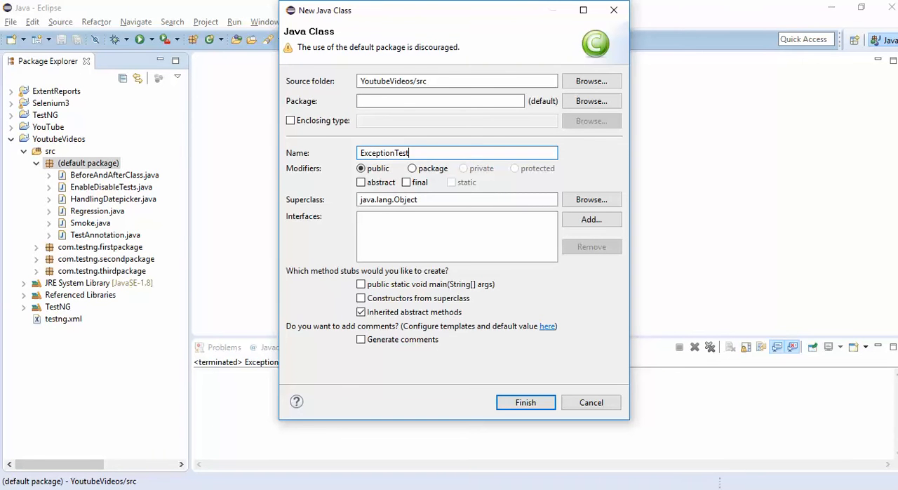
click(524, 402)
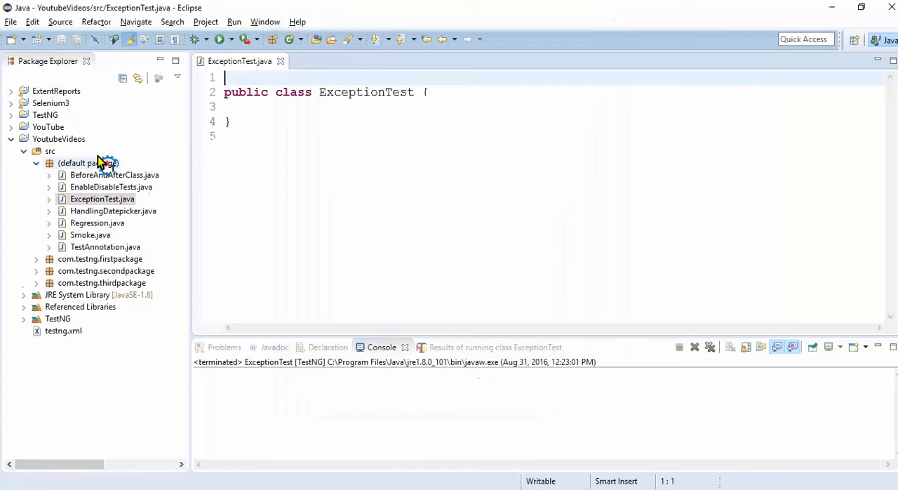
click(527, 85)
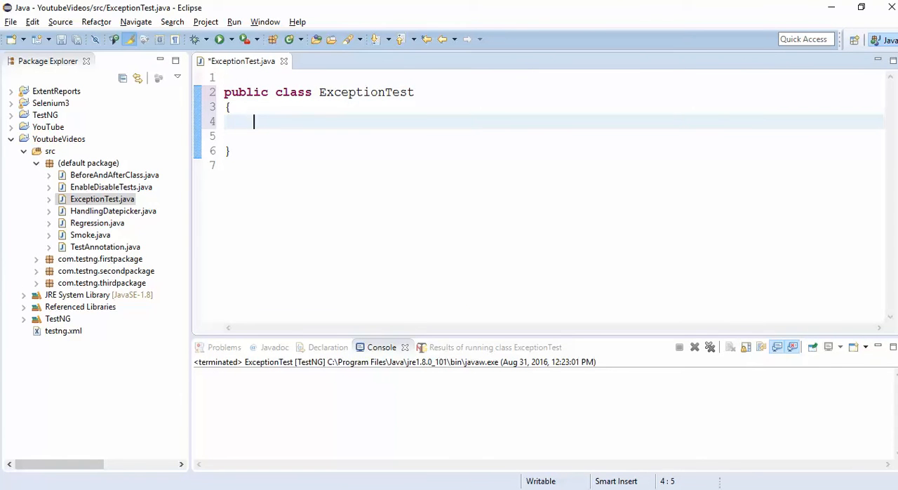
text(@Tes)
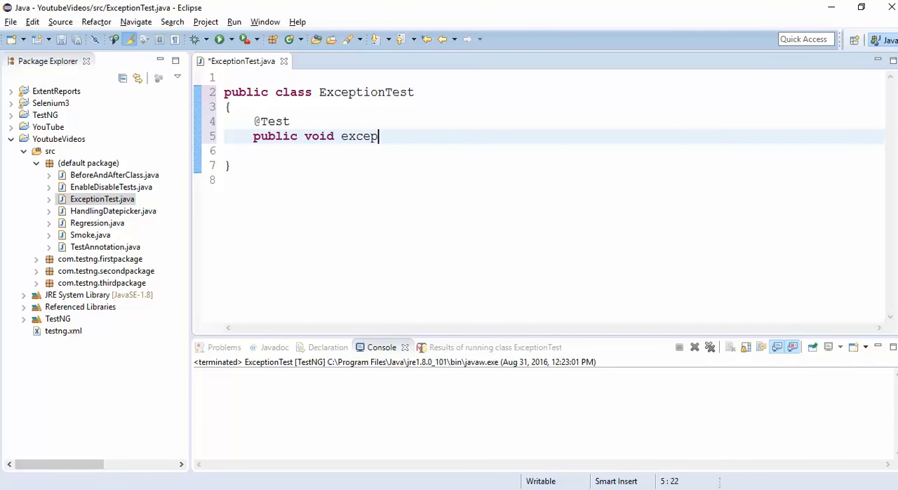
text(tionTesting()
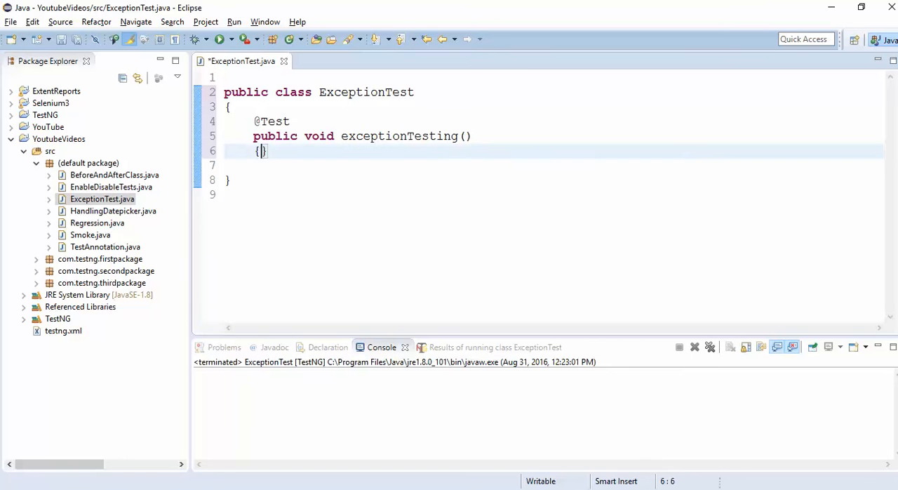
text(int)
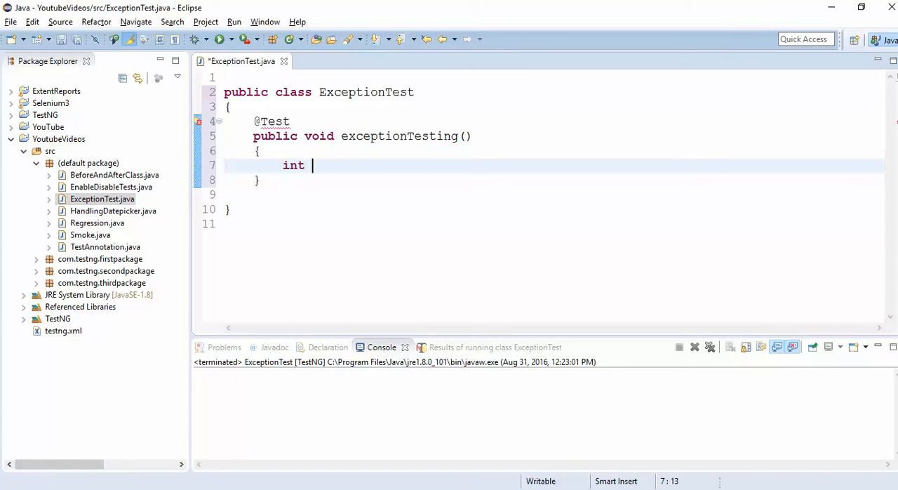
text(i)
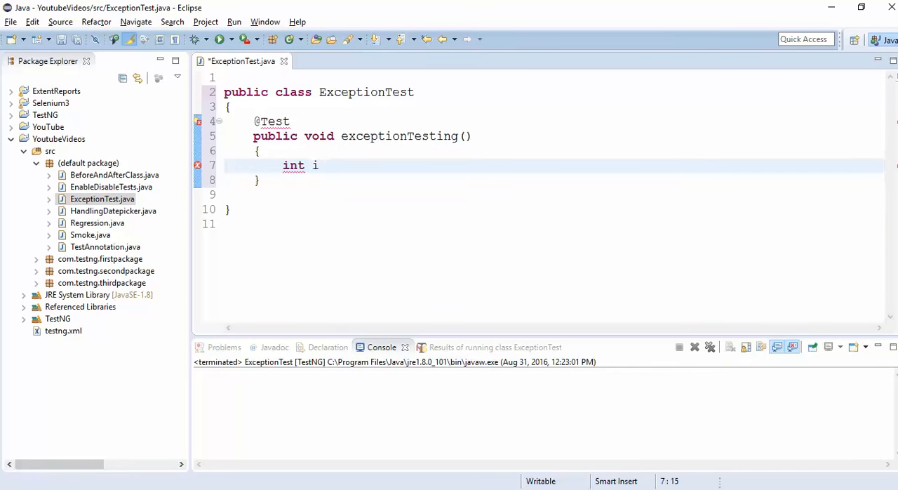
text(= 1/0)
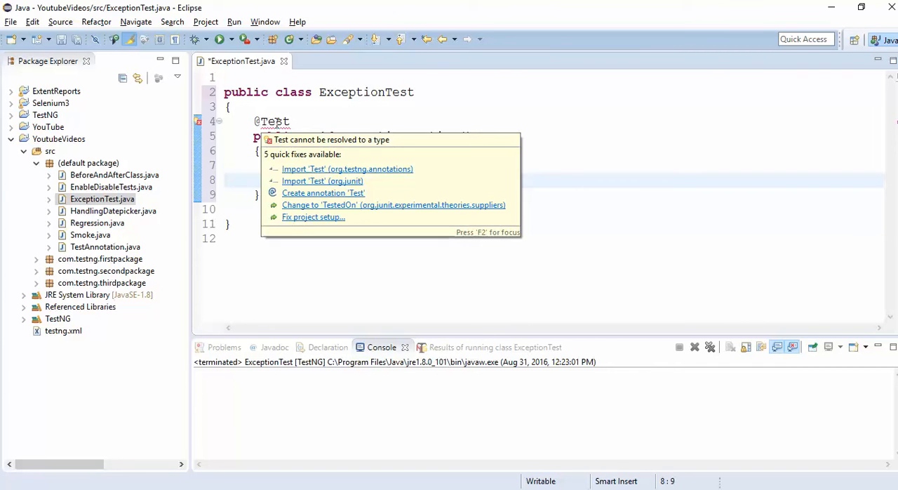
click(347, 168)
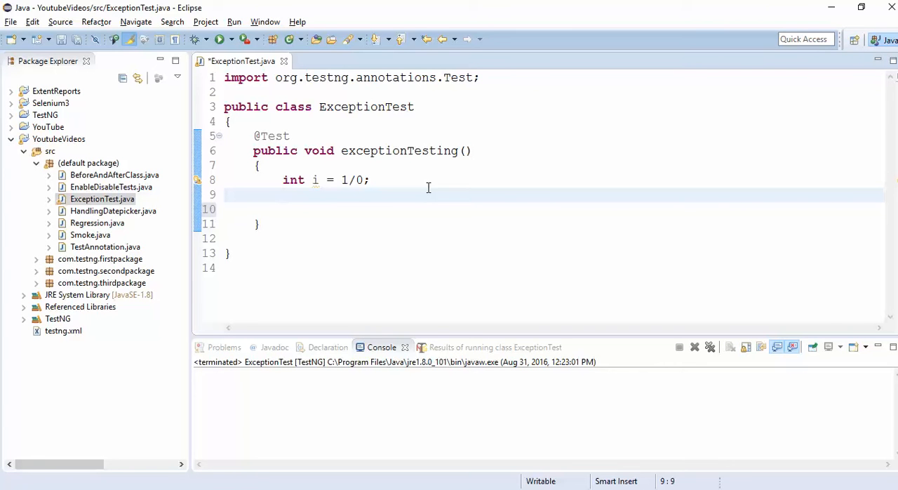
- Add System.out.println("Value of i = " + i) after the division and save the class
text(syso)
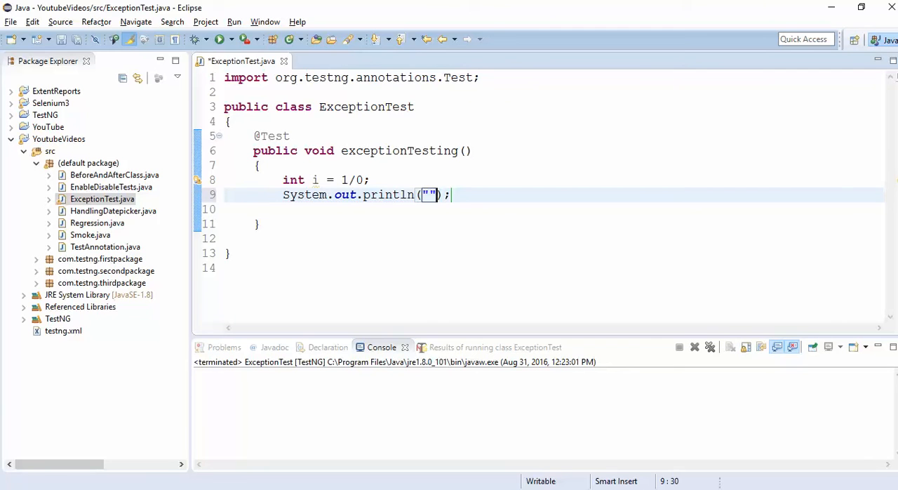
key(Left)
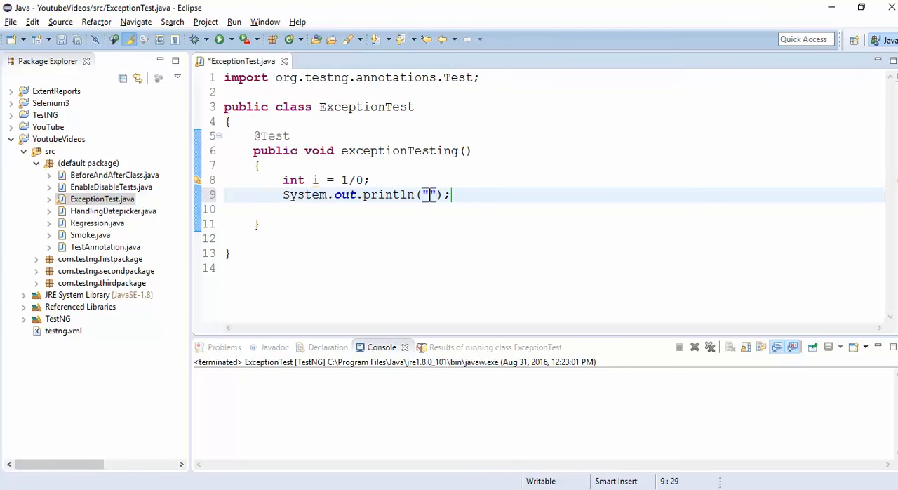
text(Value of)
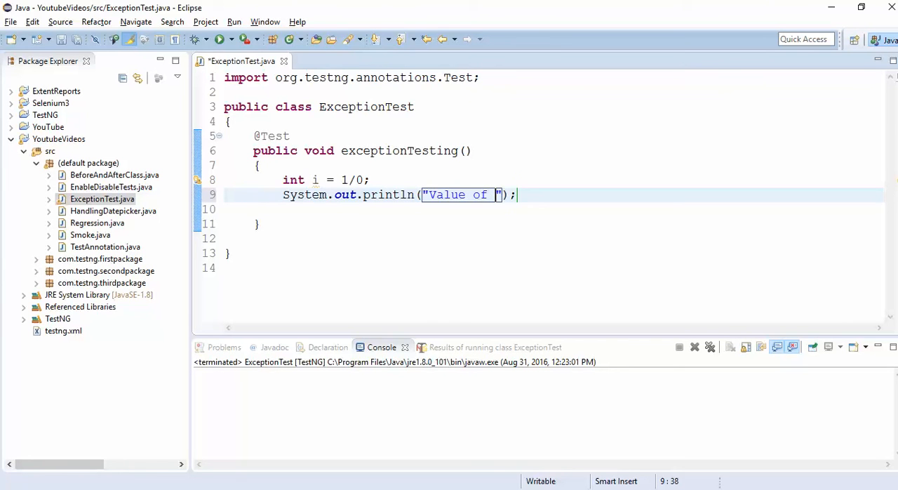
text(i =)
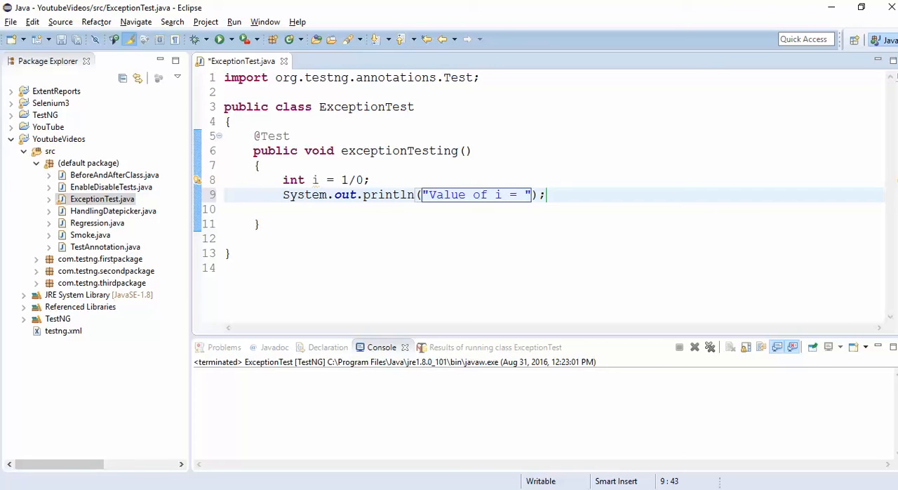
text(+)
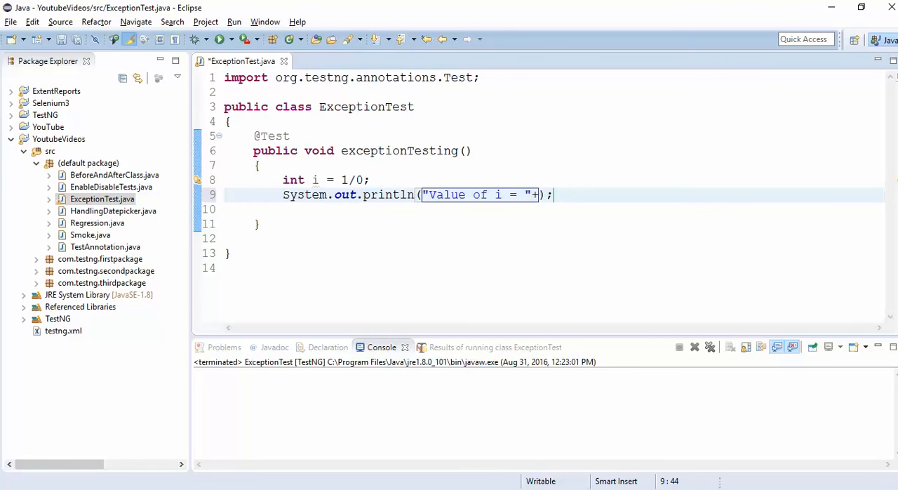
text(i)
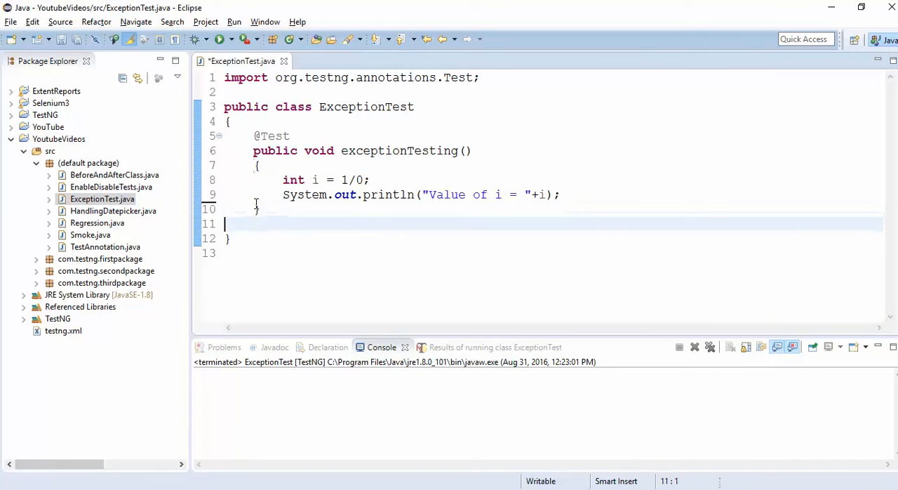
key(Ctrl+s)
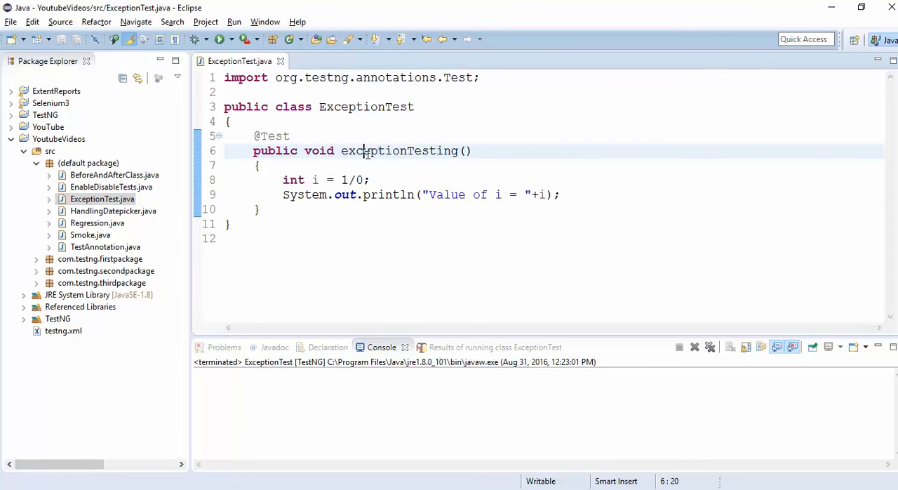
- Inspect the exceptionTesting failure trace (ArithmeticException: / by zero) and the console output
double_click(399, 150)
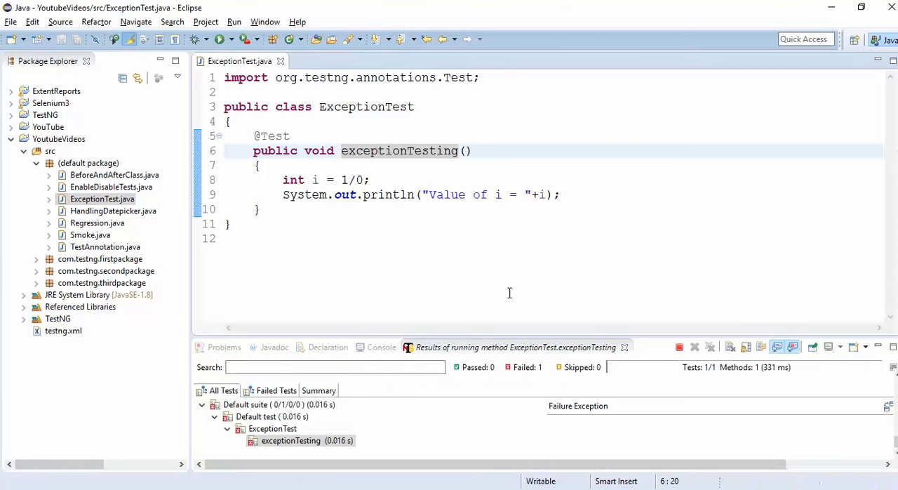
click(290, 441)
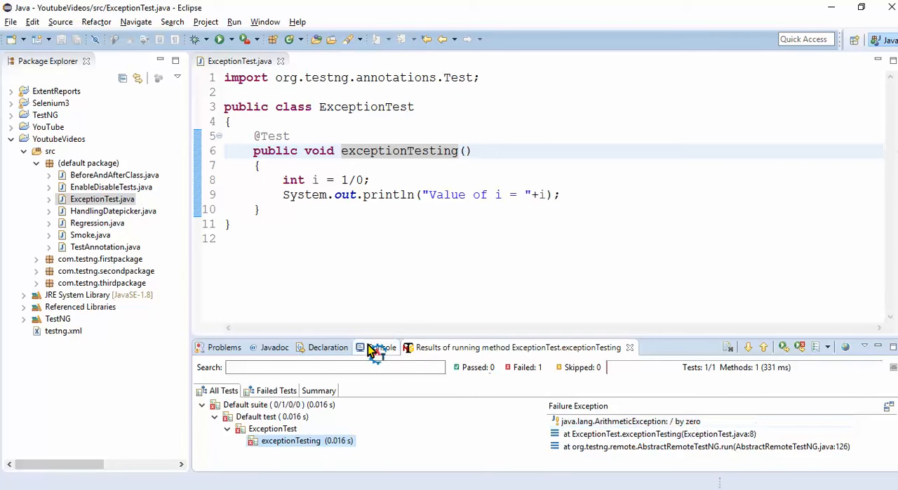
click(379, 348)
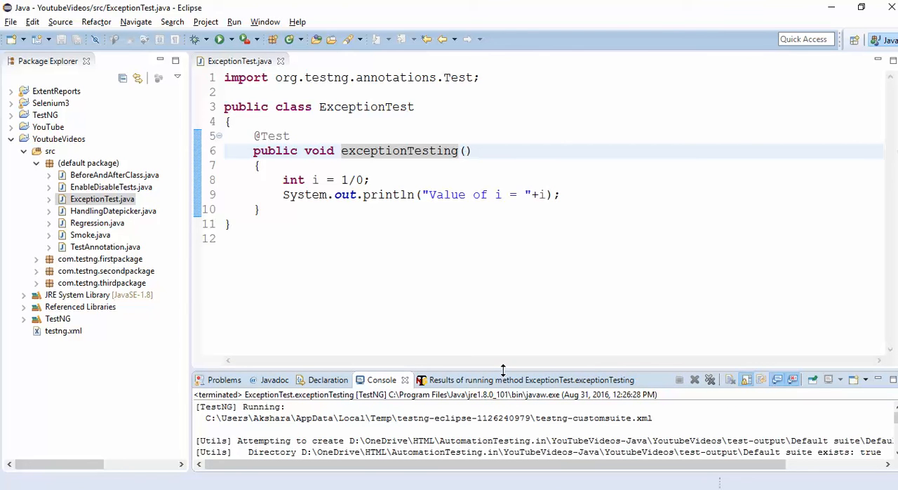
click(289, 135)
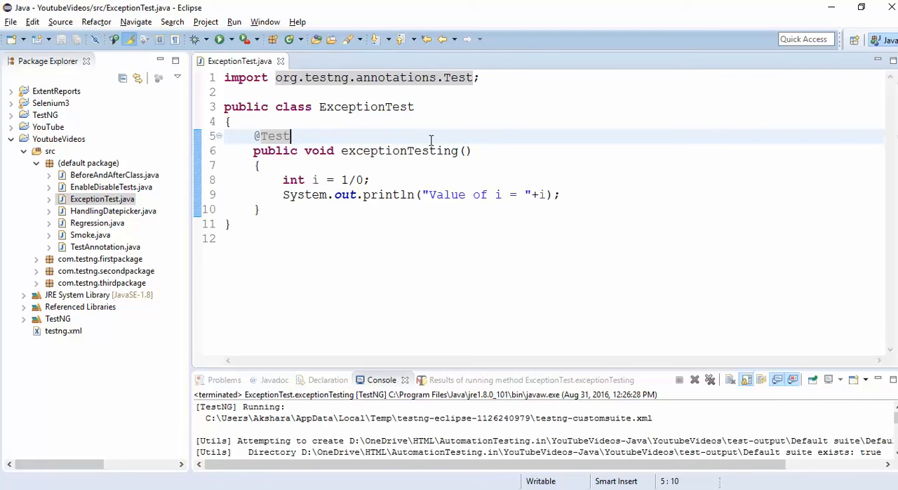
text(())
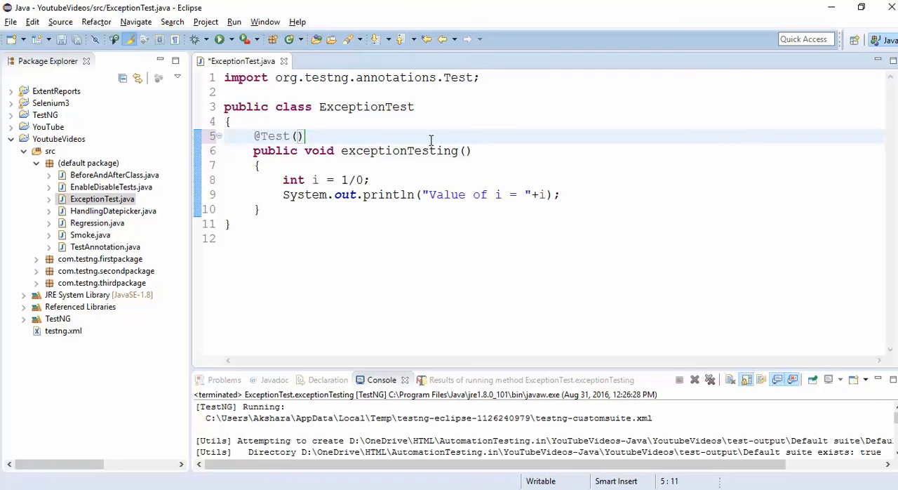
text(ex)
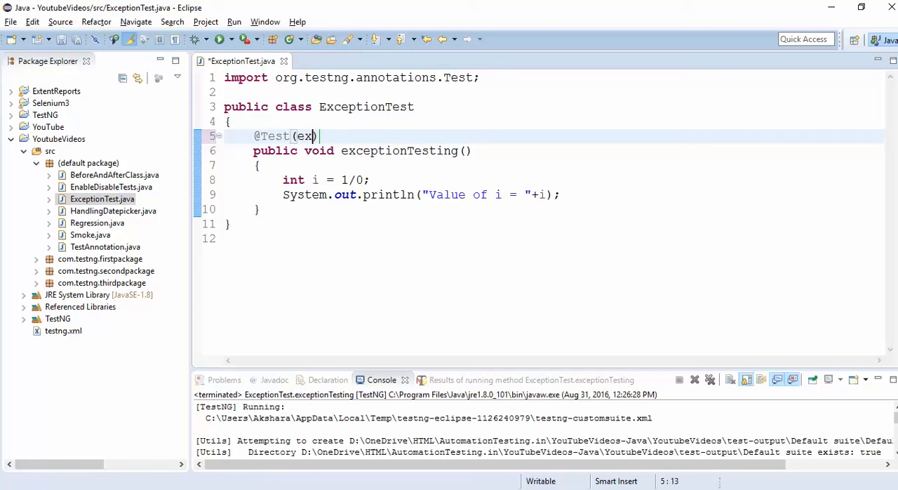
text(pectedExceptions)
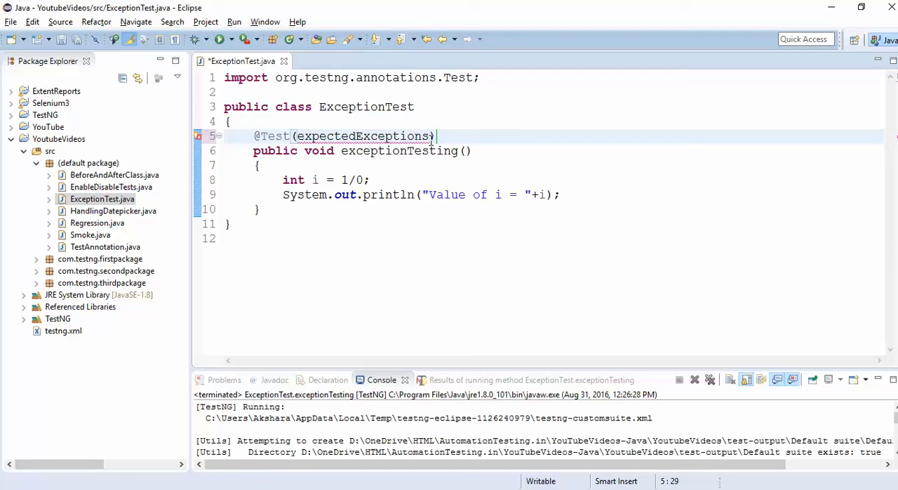
text(={})
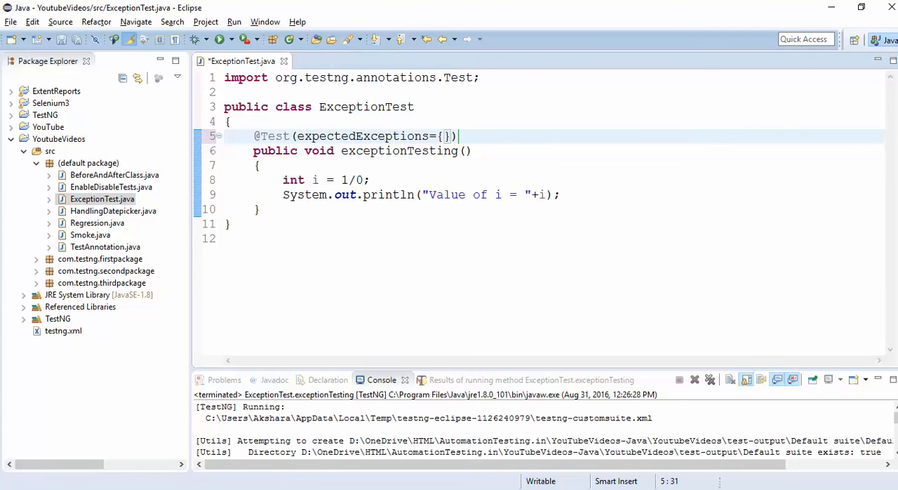
text(ari)
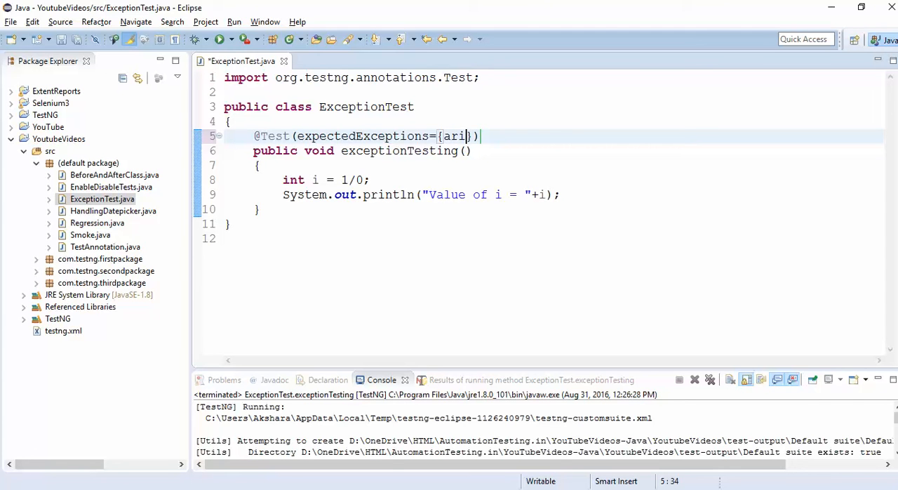
text(ArithmeticException)
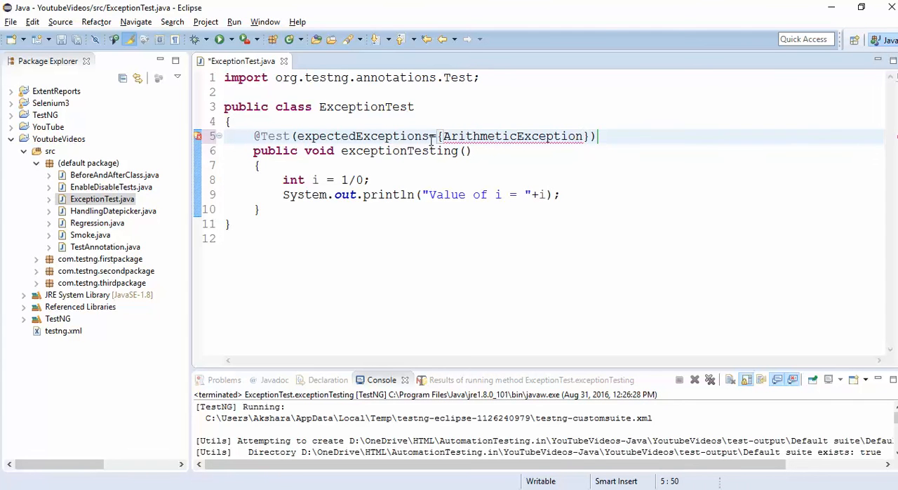
text(.class)
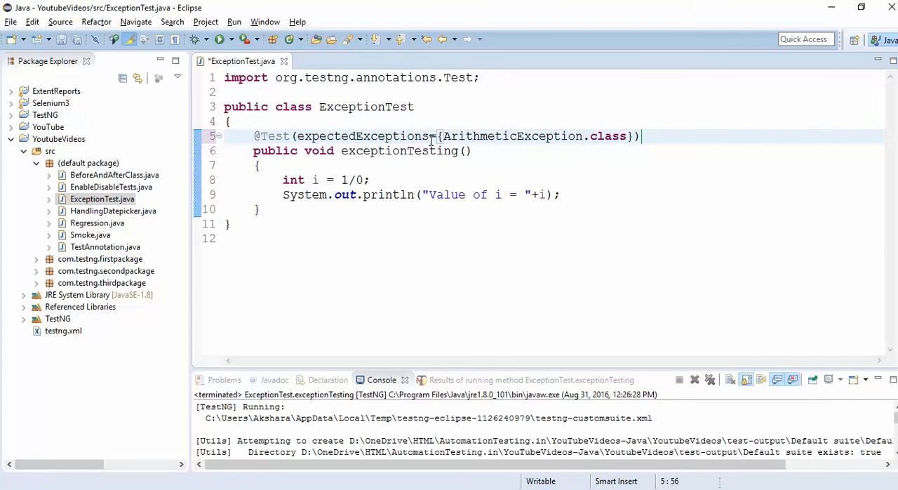
- Highlight ArithmeticException and bring up the editor context menu for the class
double_click(512, 134)
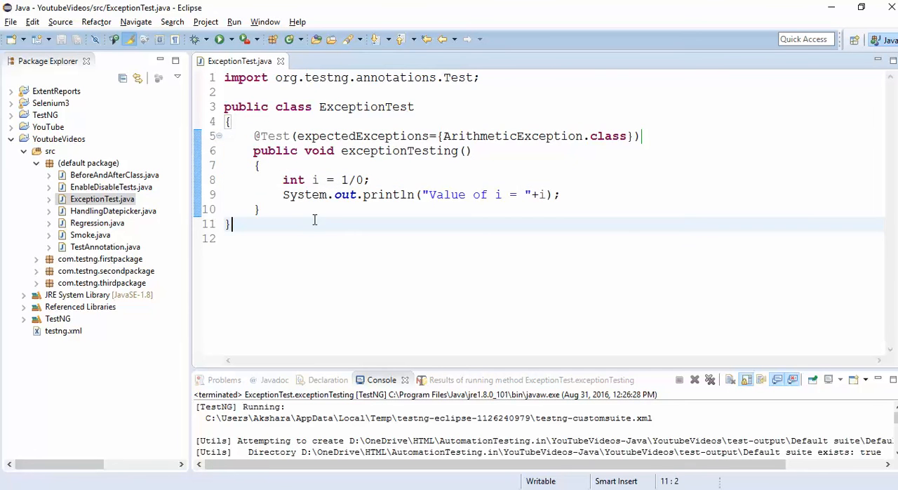
click(654, 136)
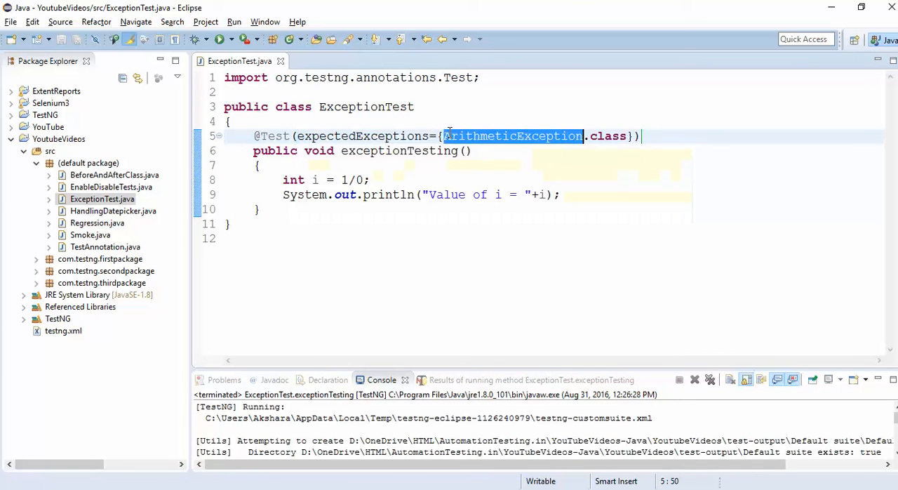
click(423, 106)
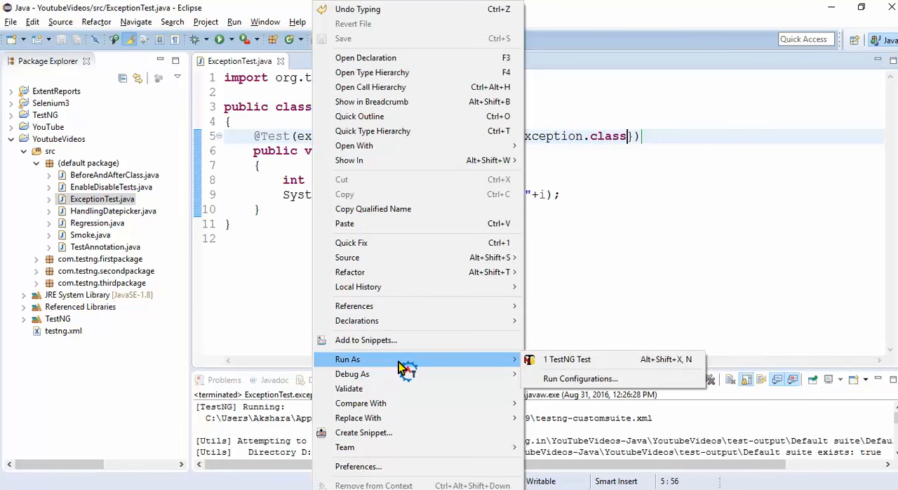
- Rerun as TestNG Test and confirm 1 test passed, 0 failures in Results and Console
click(567, 360)
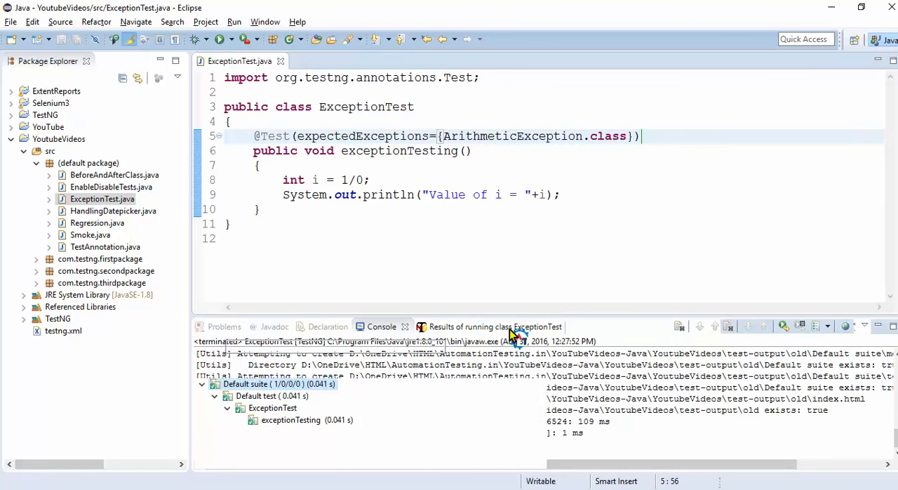
click(484, 325)
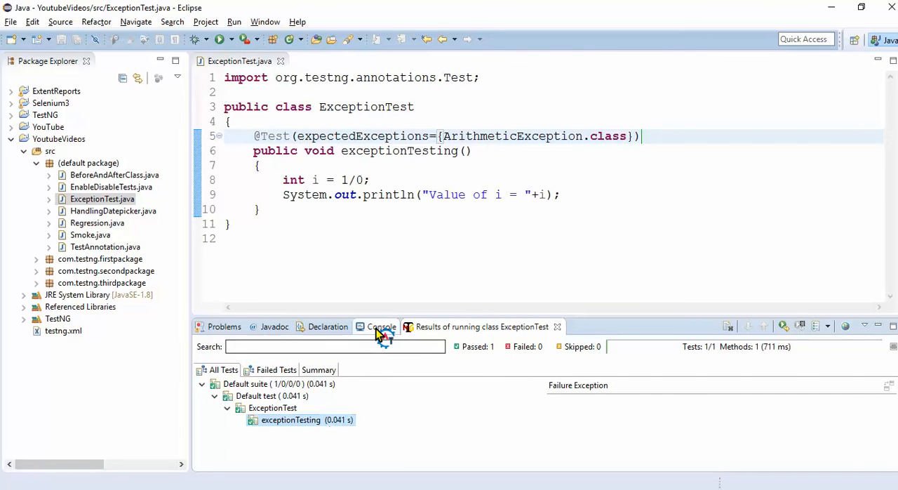
click(379, 325)
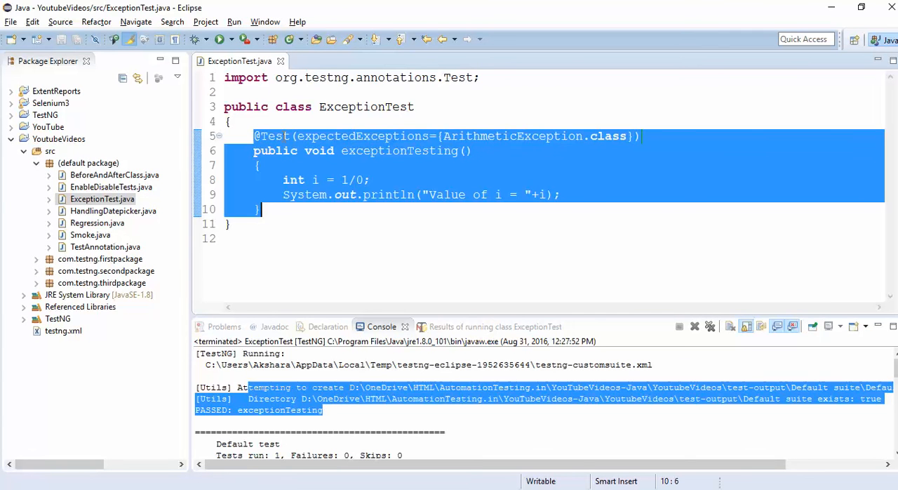
mouse_move(279, 135)
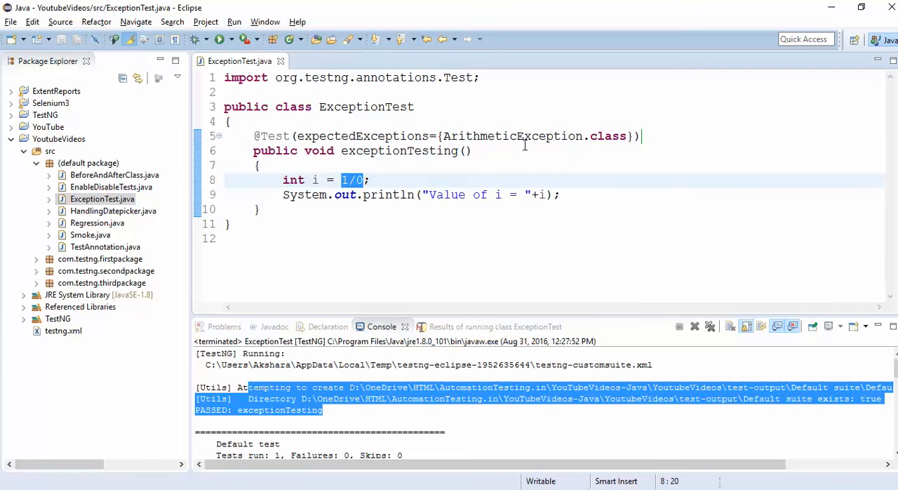
click(524, 135)
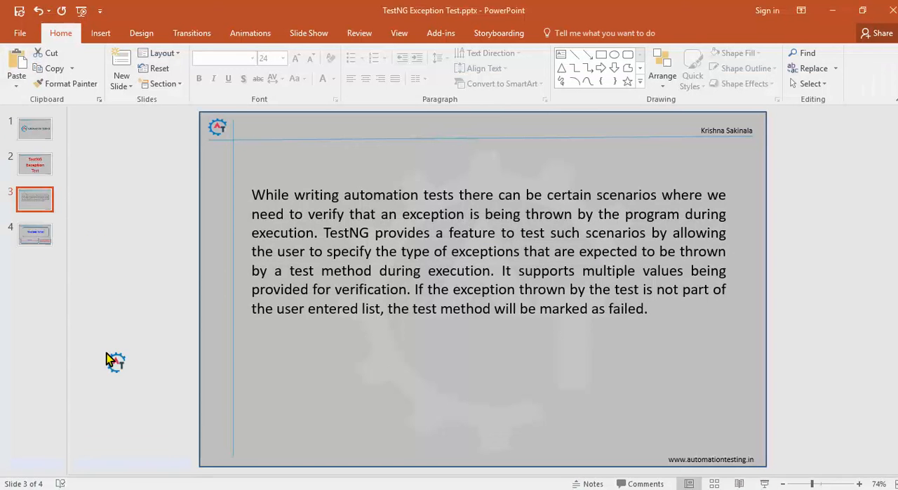
- Show the final Thank You slide
click(33, 233)
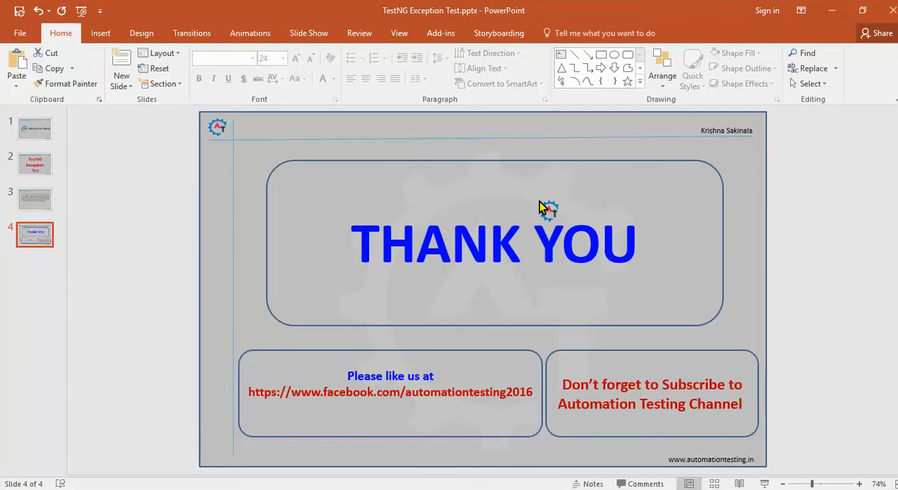